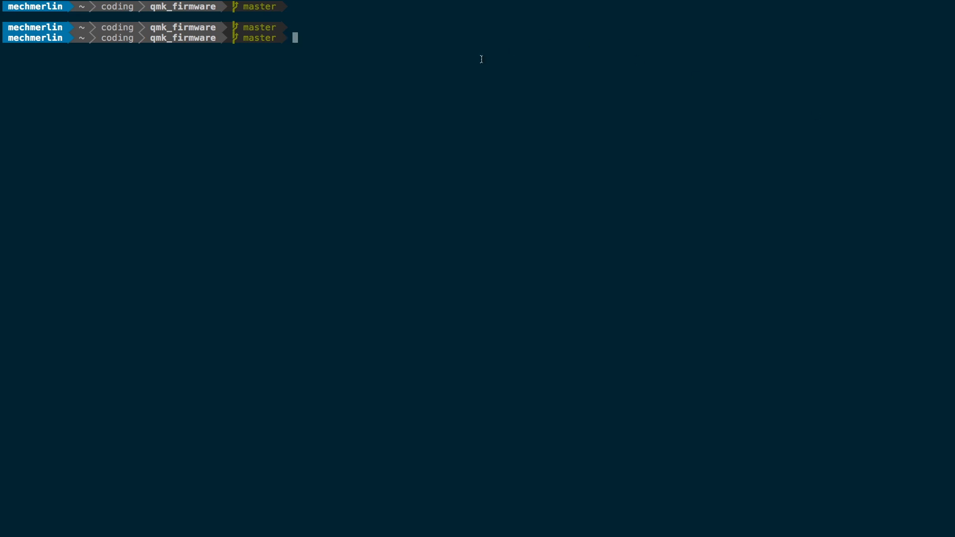
- List the qmk_firmware folder's files with ls
{"action": "type", "text": "ls"}
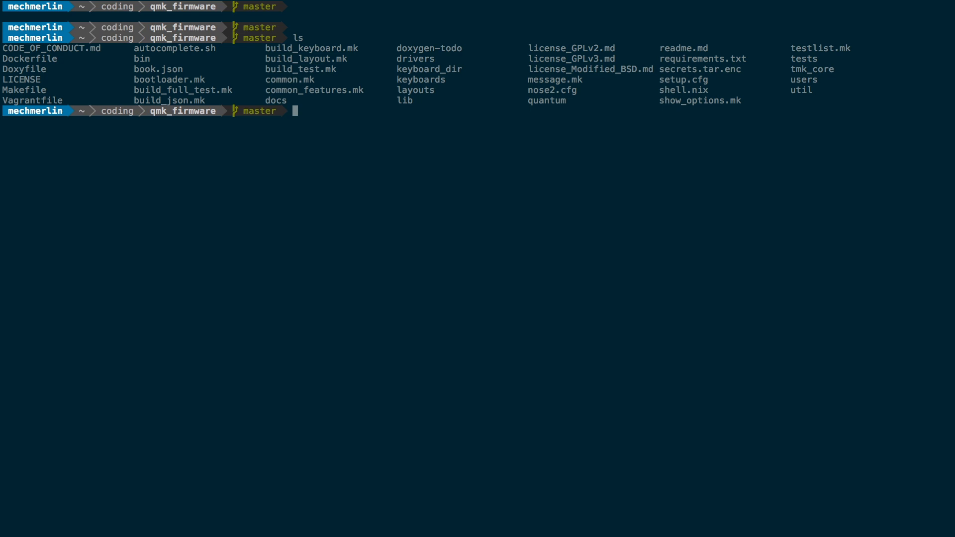
- Move into util and launch ./new_keyboard.sh
{"action": "type", "text": "cd util"}
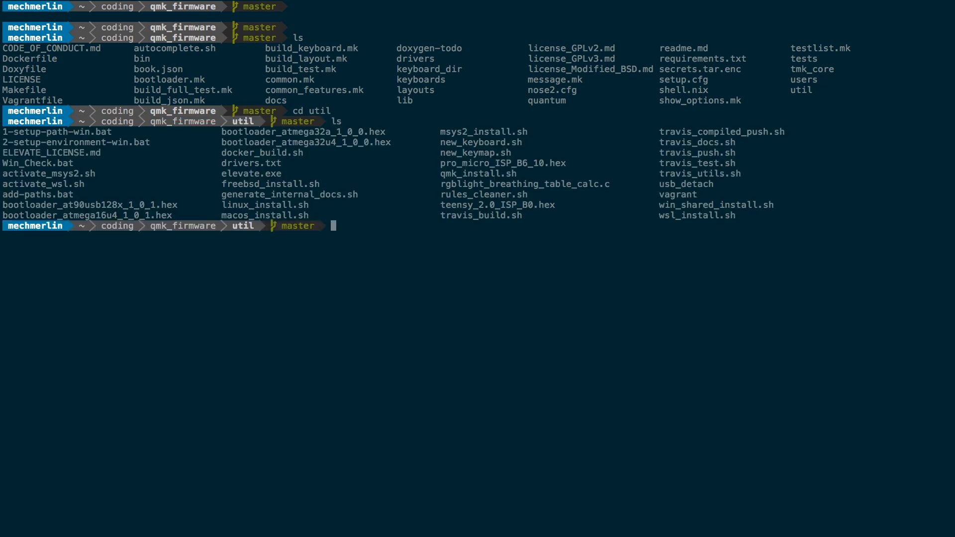
{"action": "type", "text": "./new_keyboard.sh"}
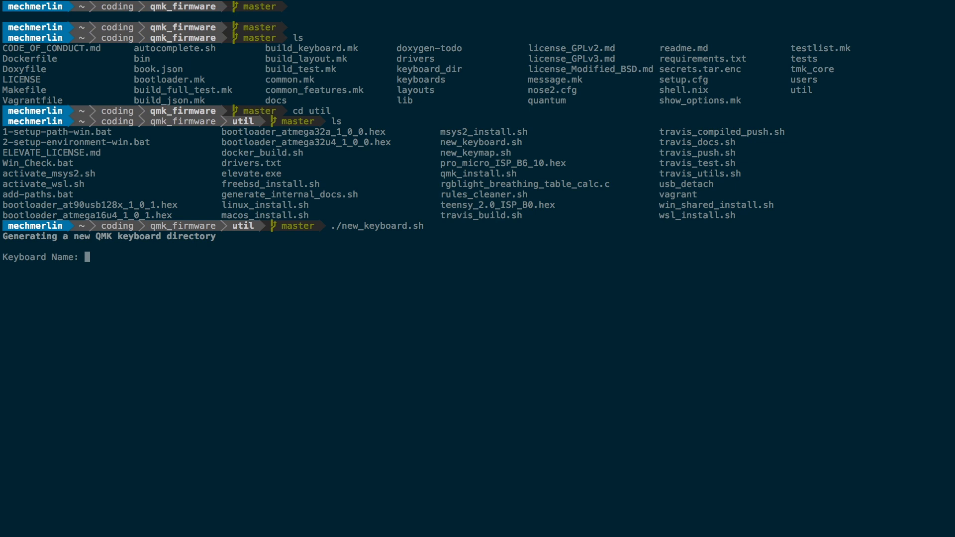
- Generate keyboard 'test' with avr type and author MechMerlin, then return to qmk_firmware
{"action": "type", "text": "test"}
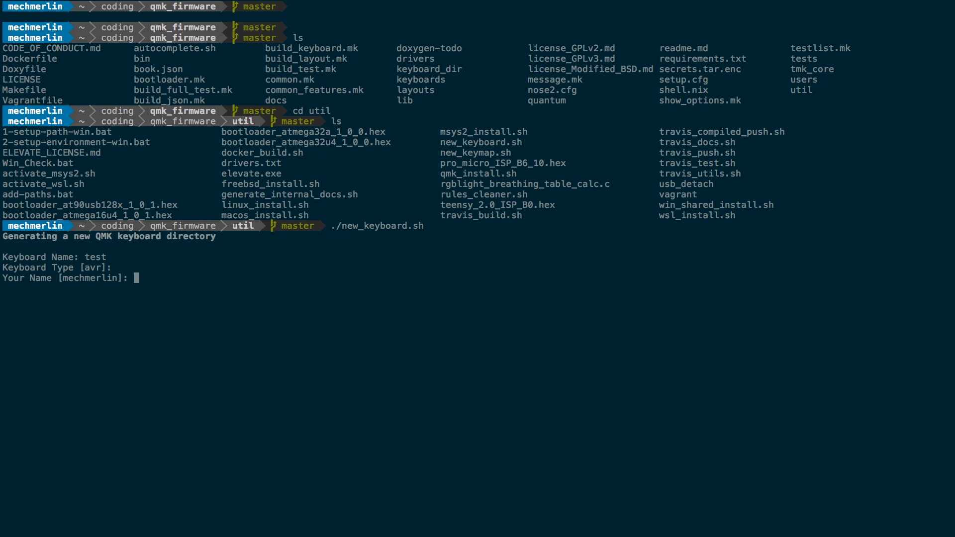
{"action": "type", "text": "MechMerl"}
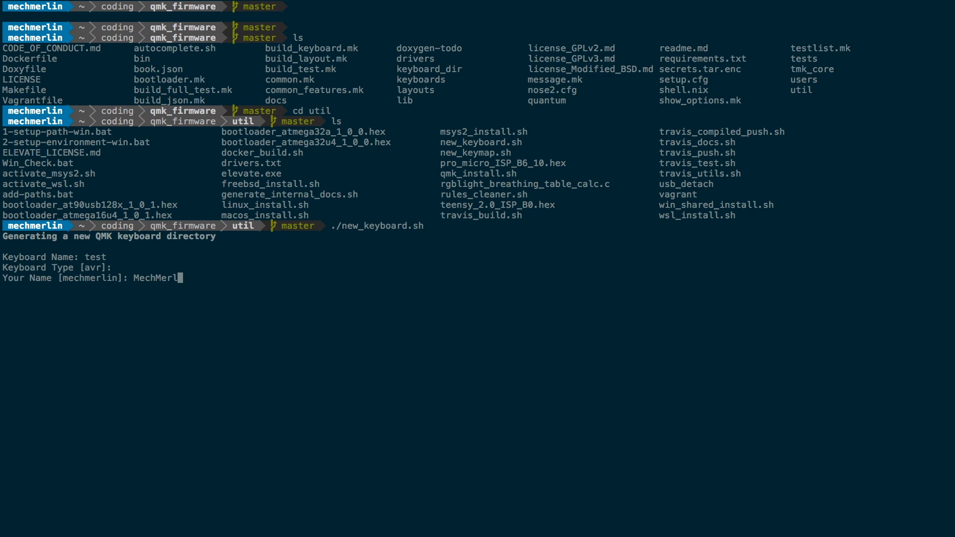
{"action": "type", "text": "in"}
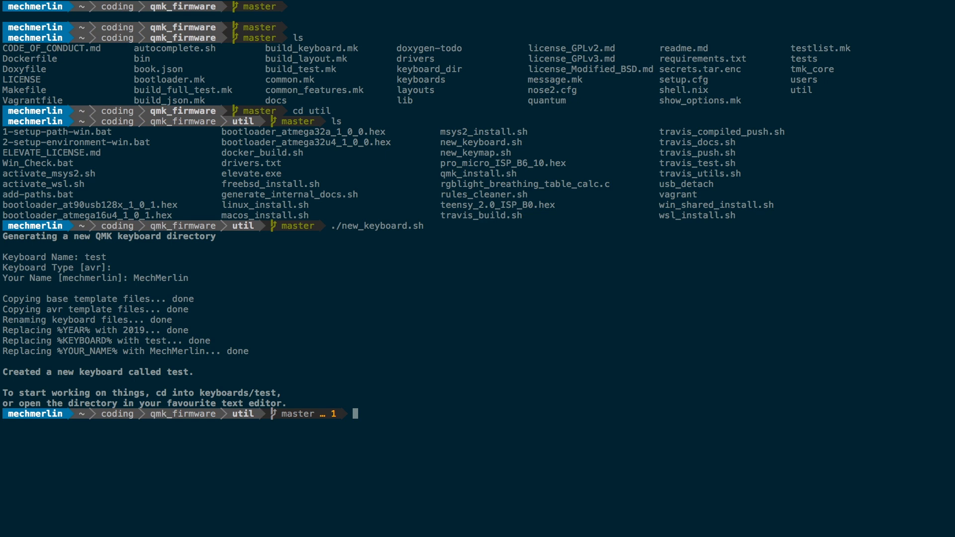
{"action": "type", "text": "cd .."}
{"action": "type", "text": "ls"}
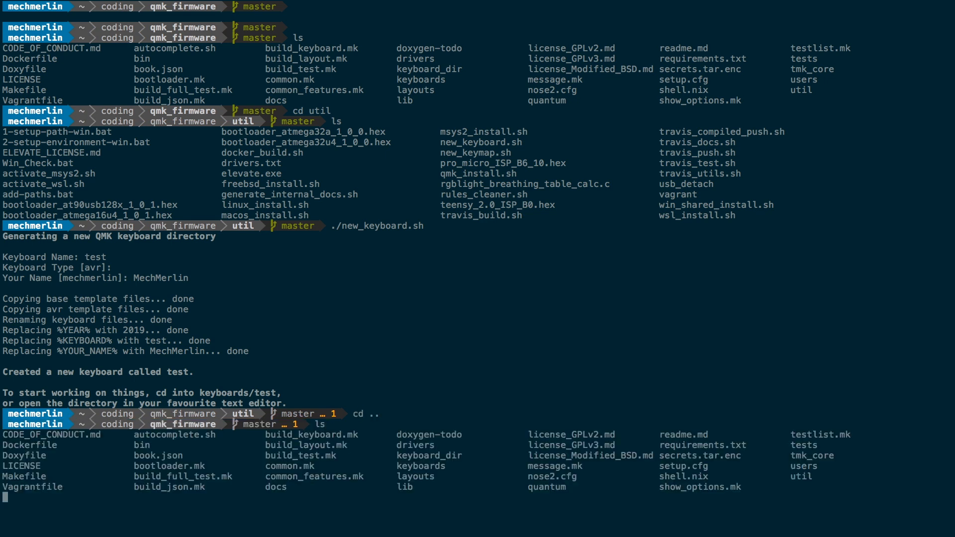
- Go to keyboards/test and open it in VS Code with code
{"action": "type", "text": "cd keyboards/"}
{"action": "type", "text": "cd test"}
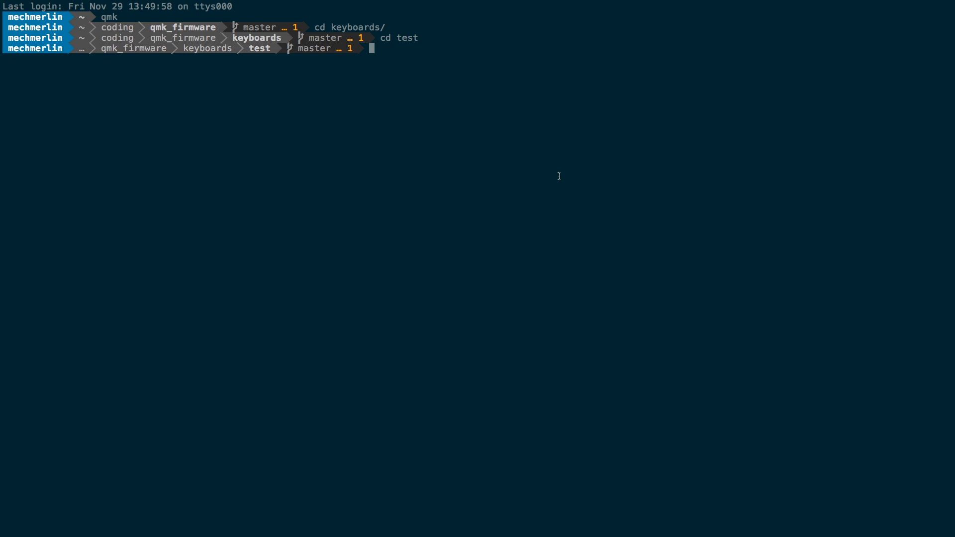
{"action": "type", "text": "code"}
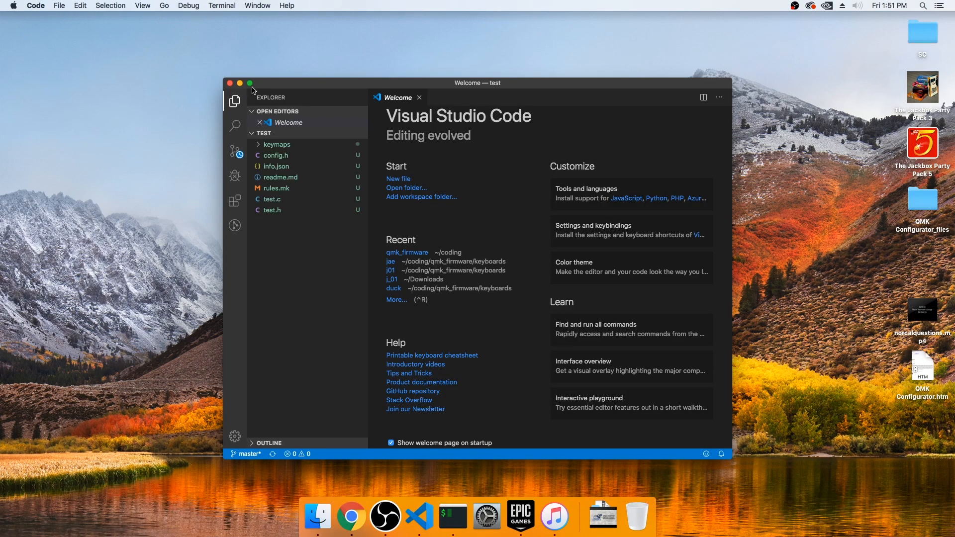
- Maximise the VS Code window and close the Welcome tab to show readme.md
{"action": "left_click", "coordinate": [249, 84]}
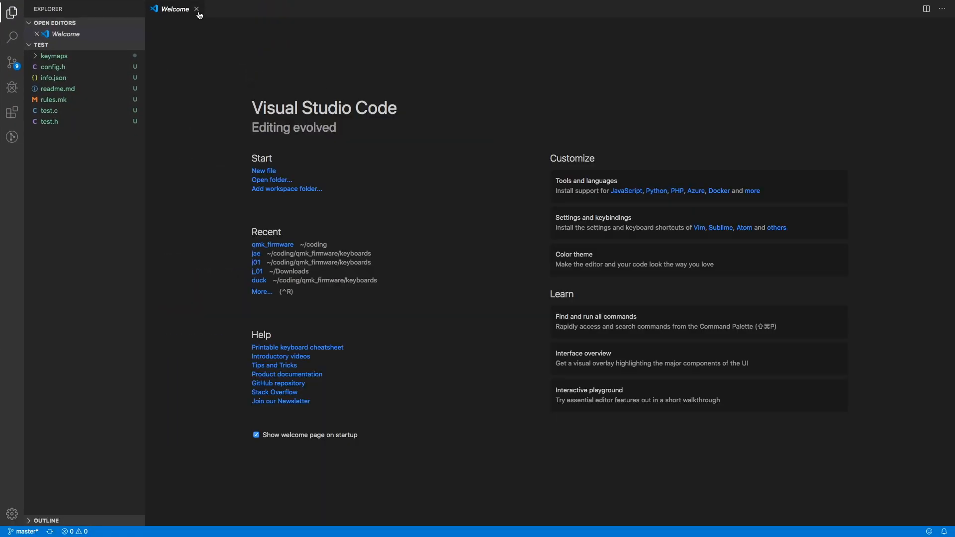
{"action": "left_click", "coordinate": [196, 9]}
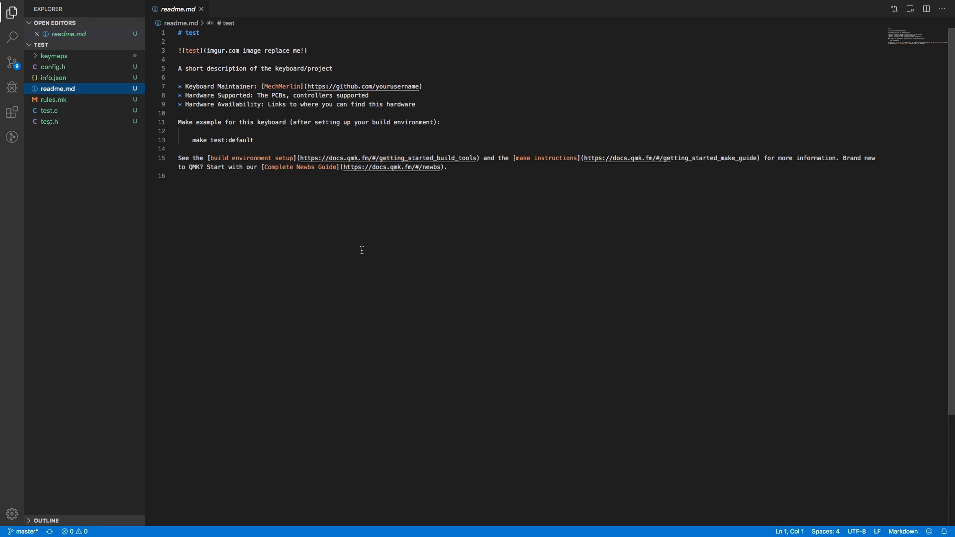
- Open config.h with its USB descriptor defines and 2x3 matrix
{"action": "left_click", "coordinate": [53, 66]}
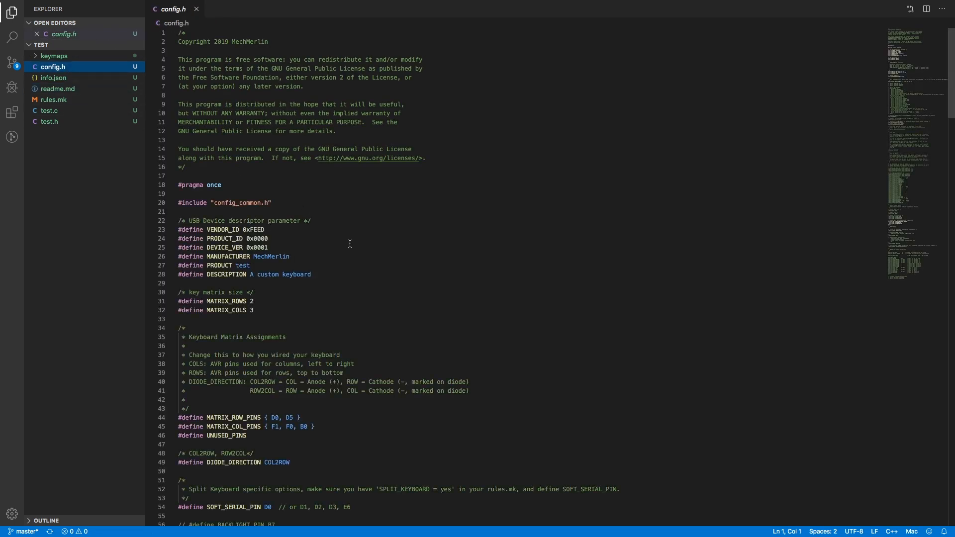
- Read through config.h, then open rules.mk showing MCU atmega32u4 and atmel-dfu bootloader
{"action": "scroll", "scroll_direction": "down", "scroll_amount": 3}
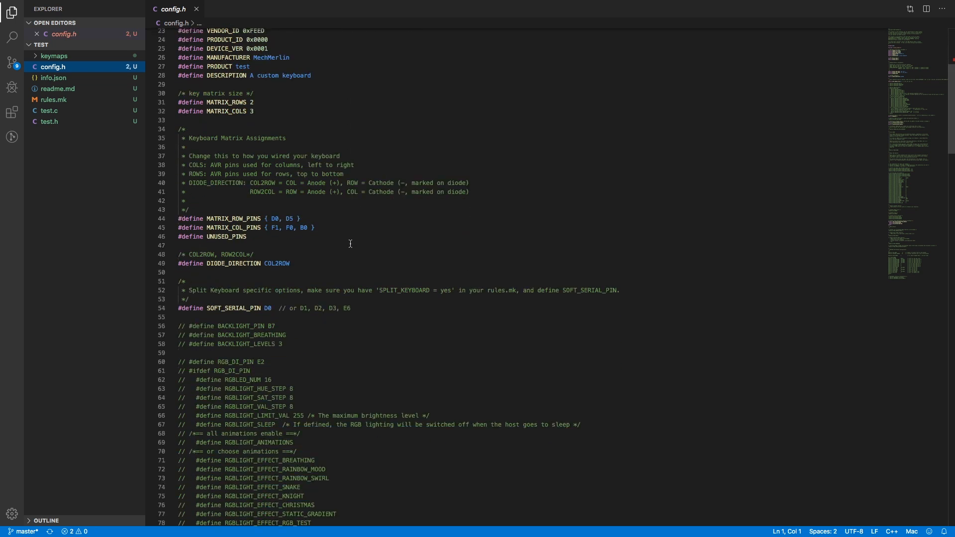
{"action": "scroll", "scroll_direction": "down", "scroll_amount": 3}
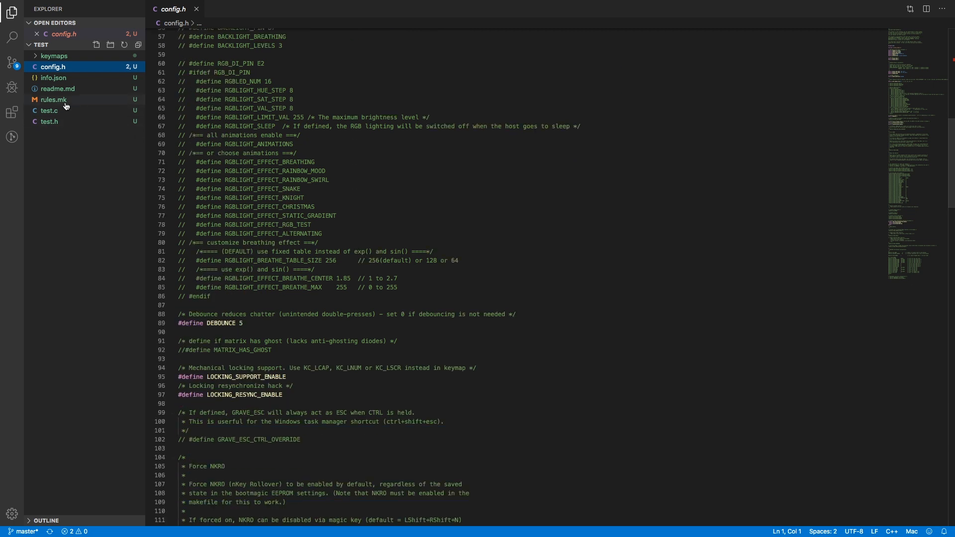
{"action": "left_click", "coordinate": [54, 100]}
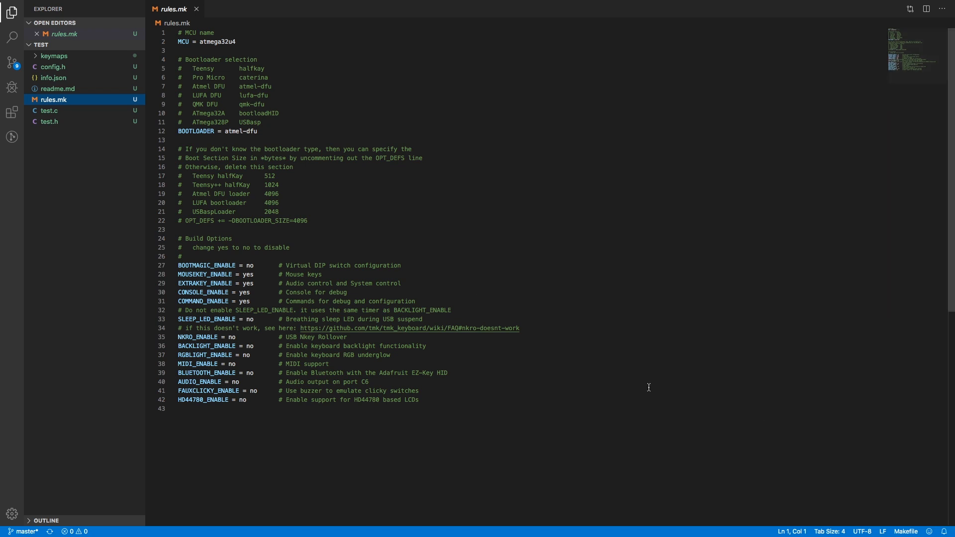
{"action": "mouse_move", "coordinate": [520, 350]}
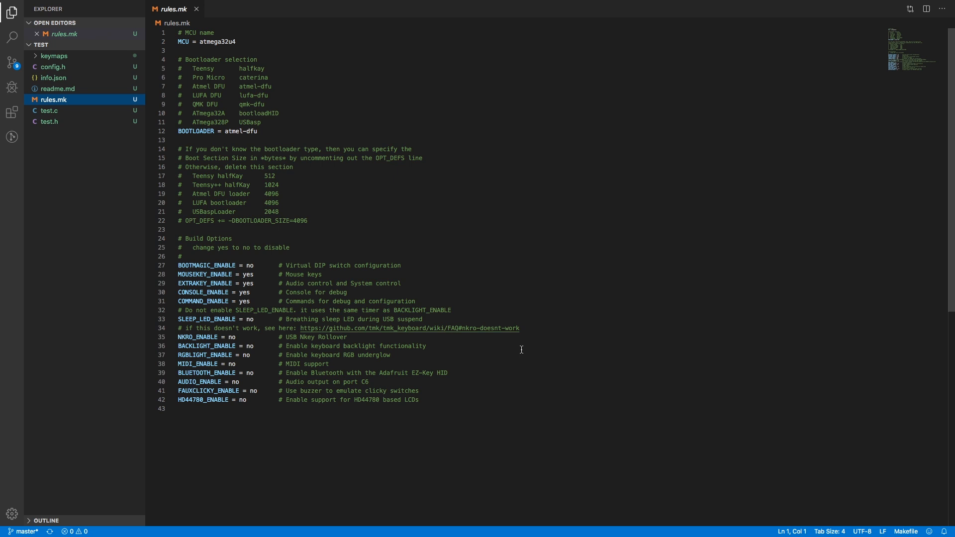
- Open test.h showing the LAYOUT macro for the 2x3 matrix
{"action": "left_click", "coordinate": [49, 121]}
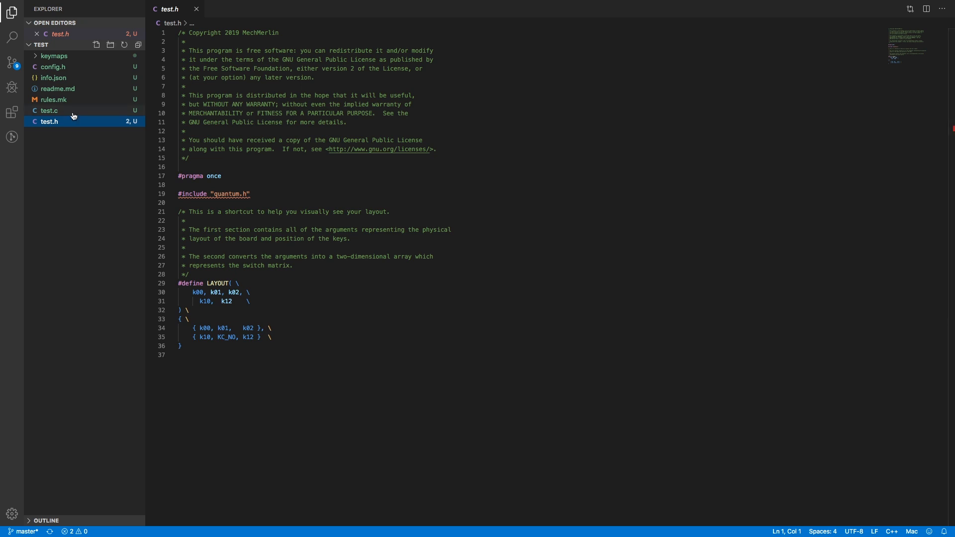
- View test.c's commented hook functions, then open info.json
{"action": "left_click", "coordinate": [49, 110]}
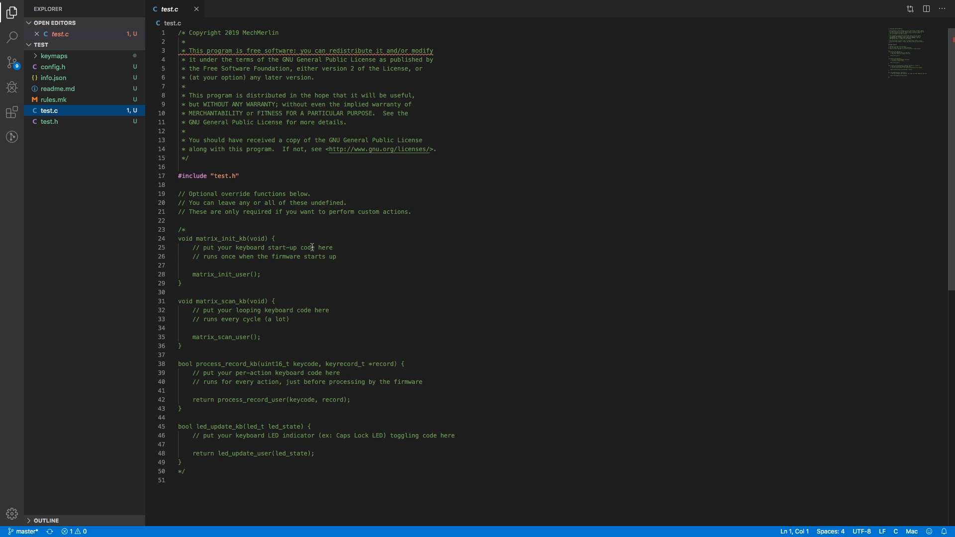
{"action": "left_click", "coordinate": [54, 77]}
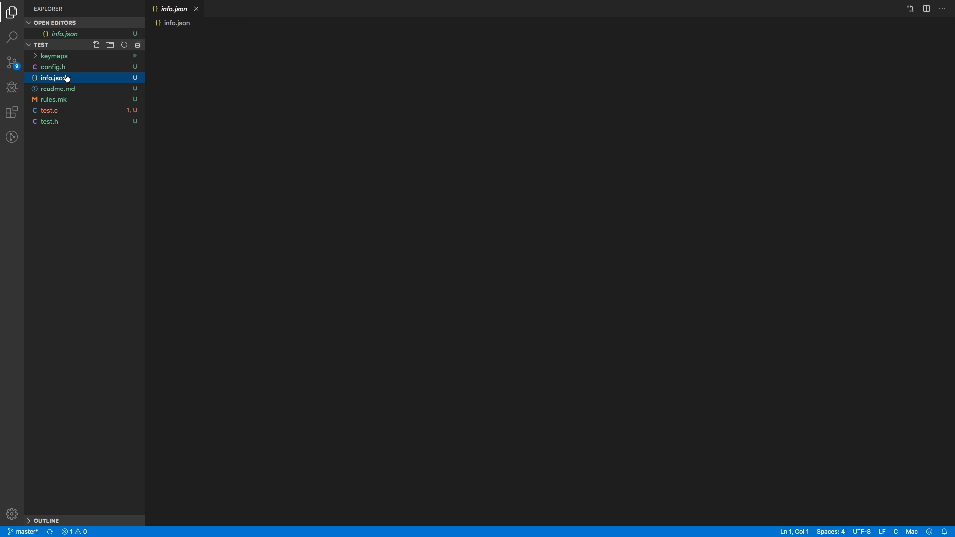
- Reload info.json's metadata, expand keymaps, and open default/keymap.c
{"action": "left_click", "coordinate": [54, 78]}
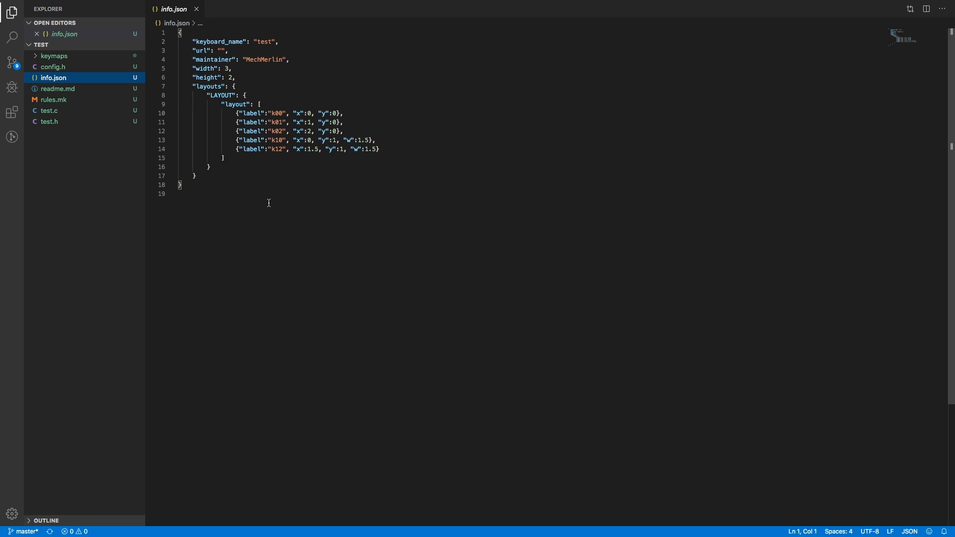
{"action": "mouse_move", "coordinate": [164, 158]}
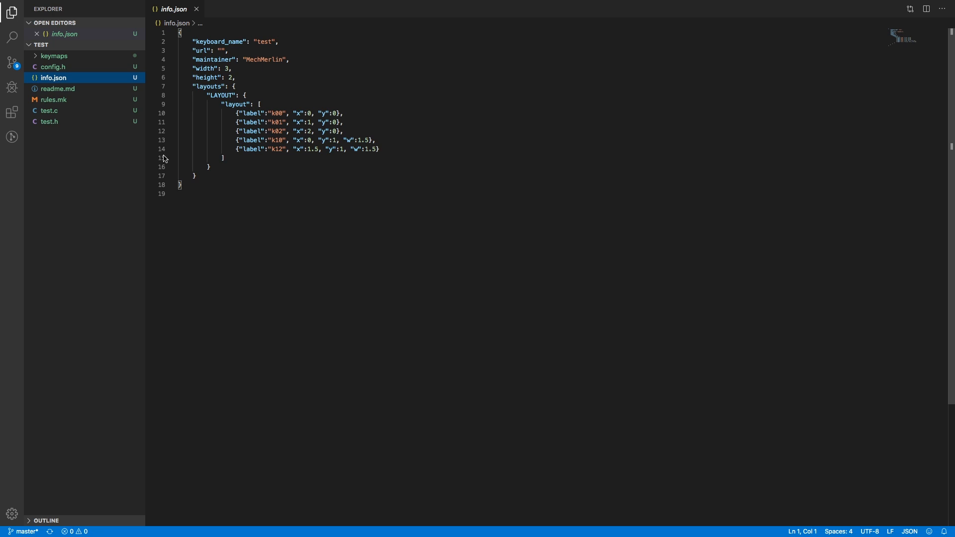
{"action": "left_click", "coordinate": [54, 55]}
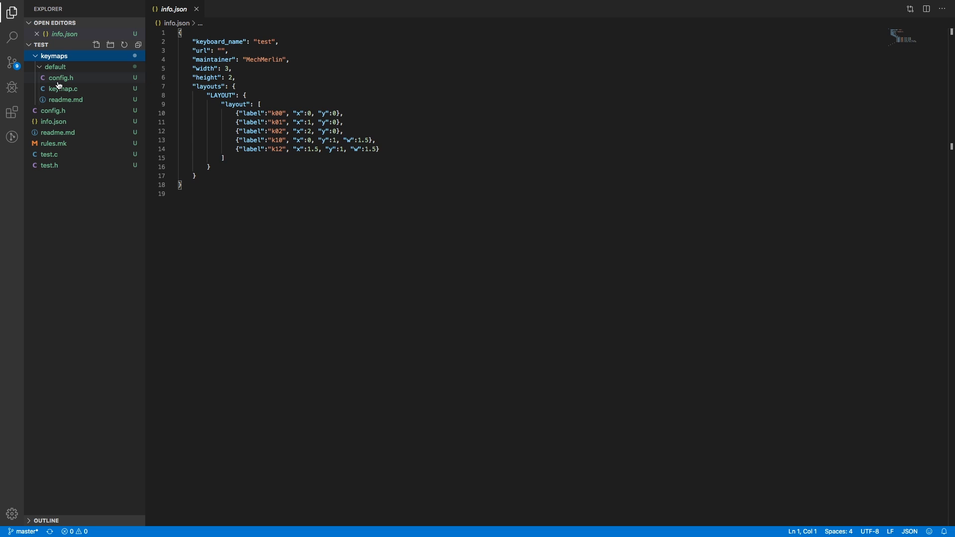
{"action": "left_click", "coordinate": [63, 88]}
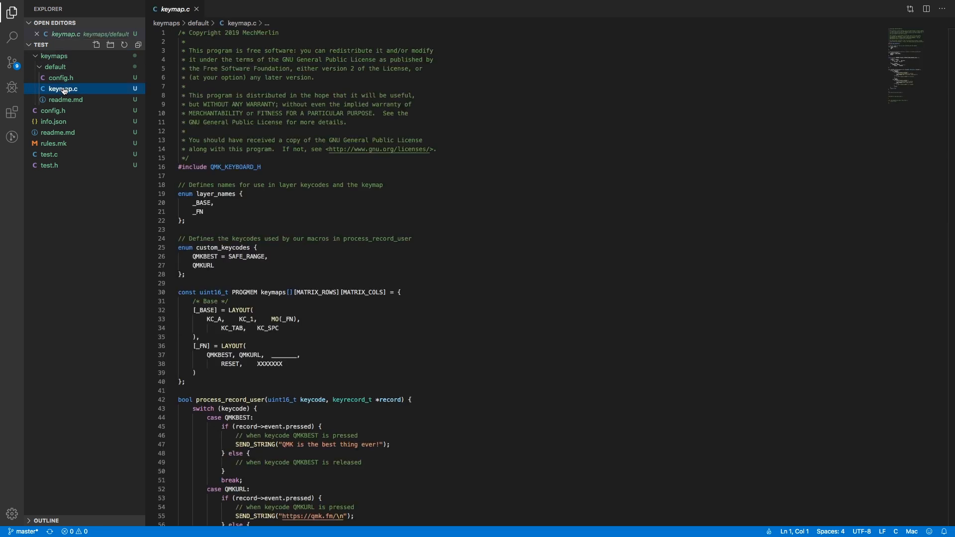